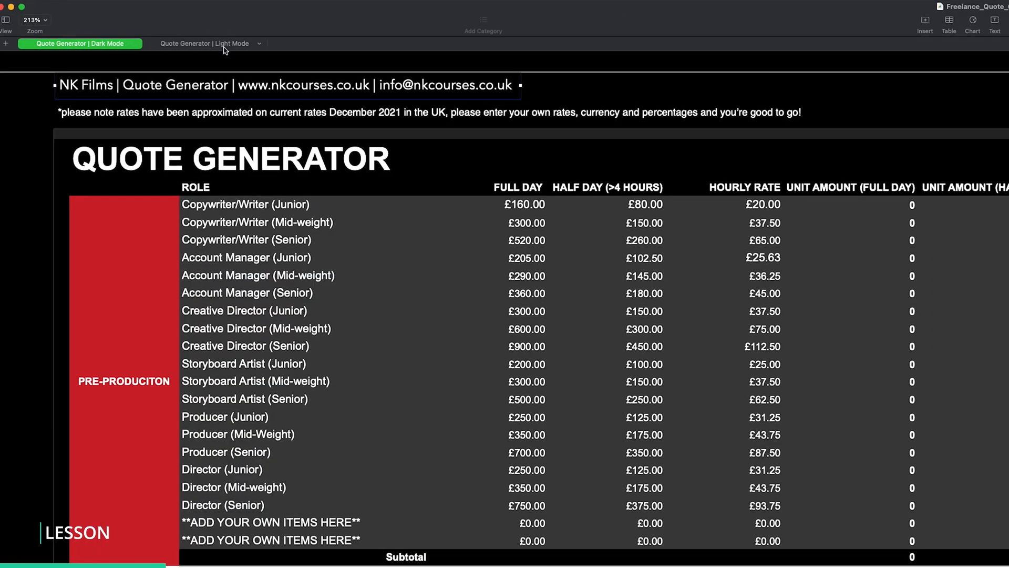
Fill in the crew role cells with 'Location ma' and 'Production manager'
left_click(203, 44)
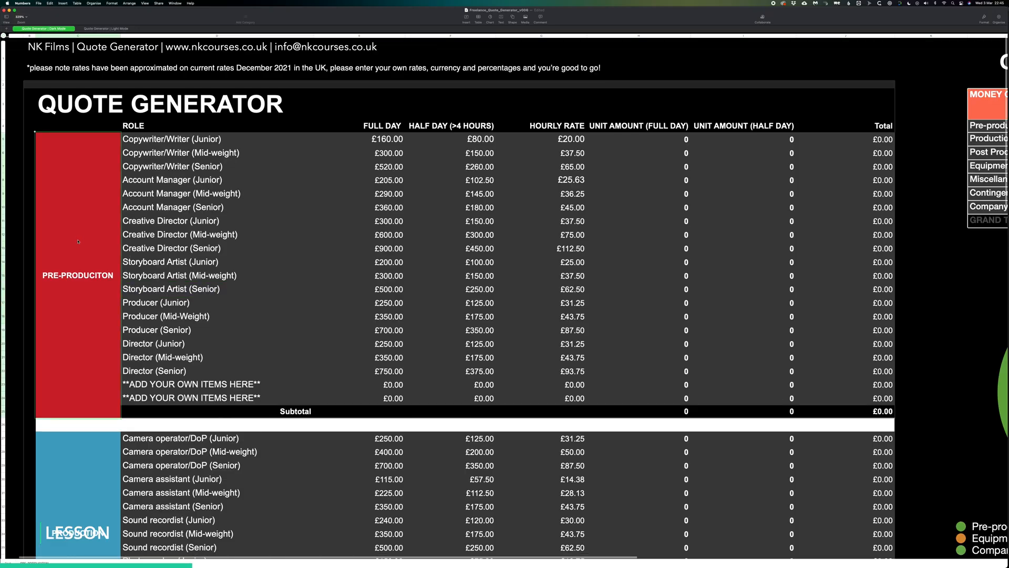
scroll("down", 3)
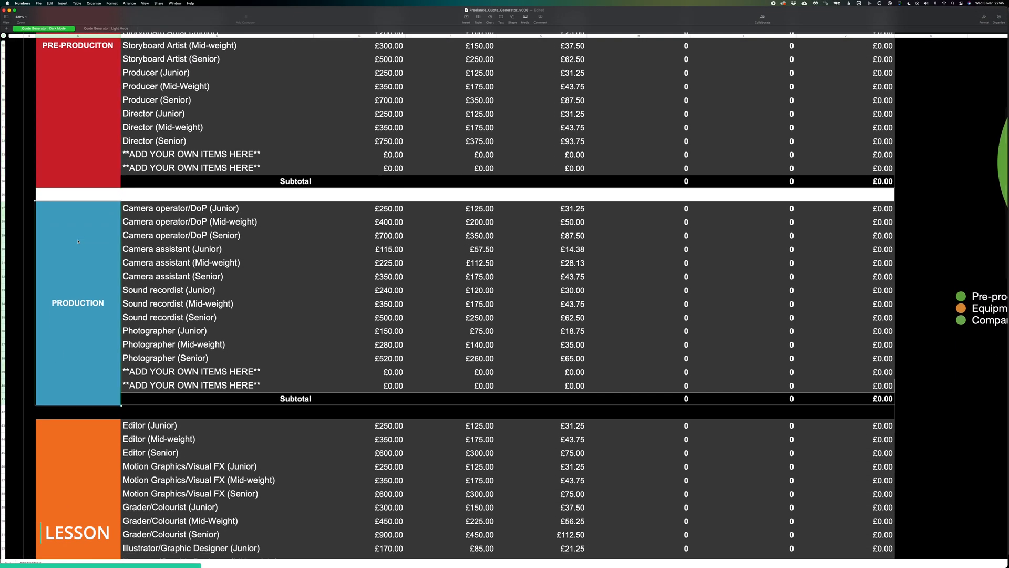
scroll("down", 3)
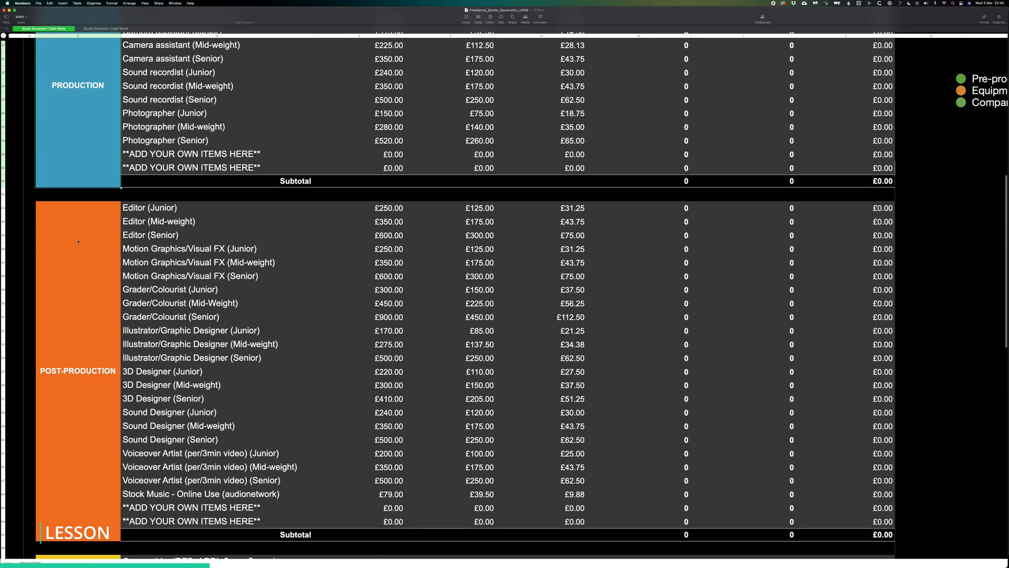
scroll("down", 3)
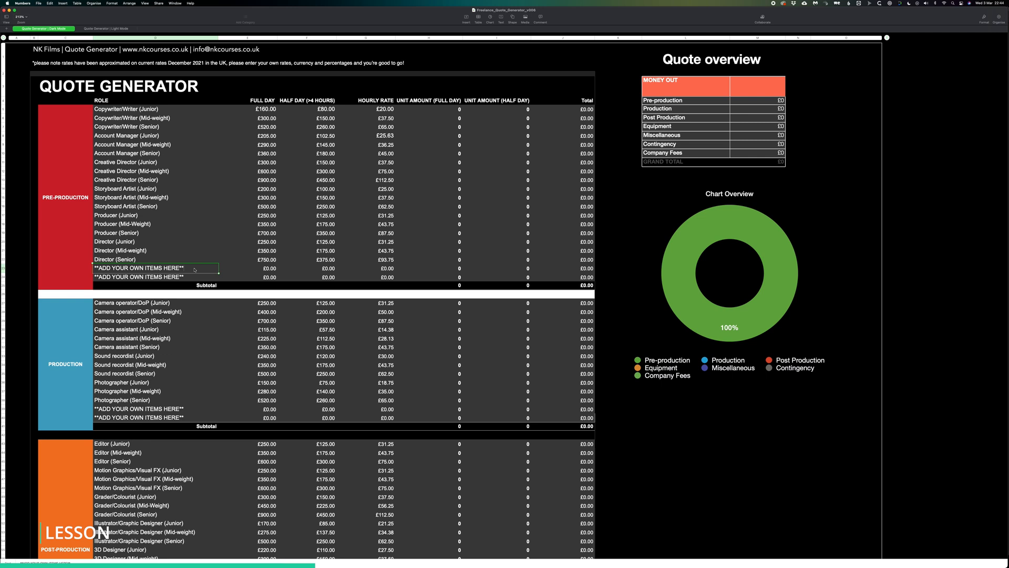
type("Location ma")
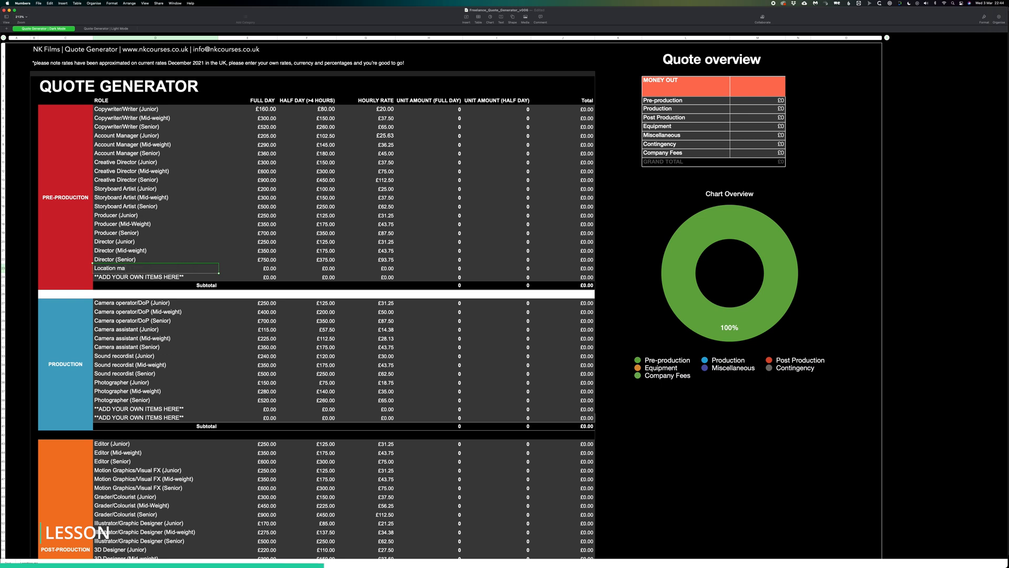
type("Production manager")
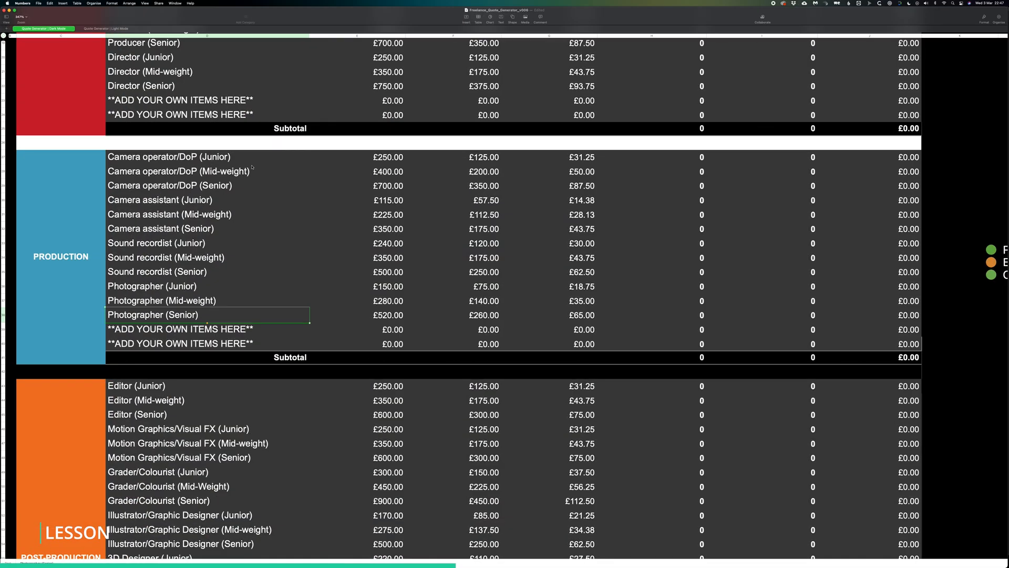
Book Editor (Mid-weight) for 3 full days and 1 half day, subtotal £1,225.00
scroll("down", 3)
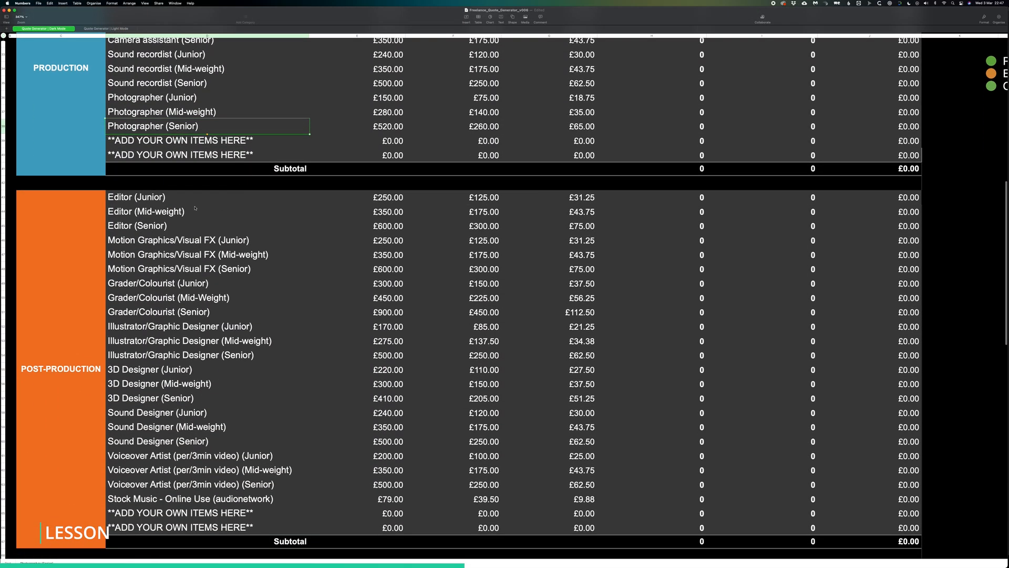
left_click(145, 212)
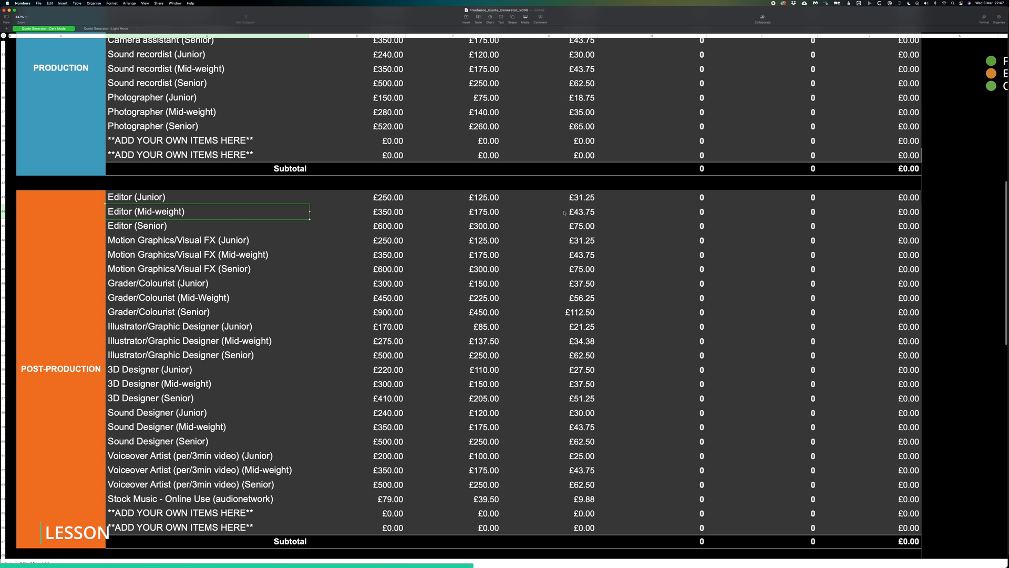
type("3")
left_click(762, 211)
type("1")
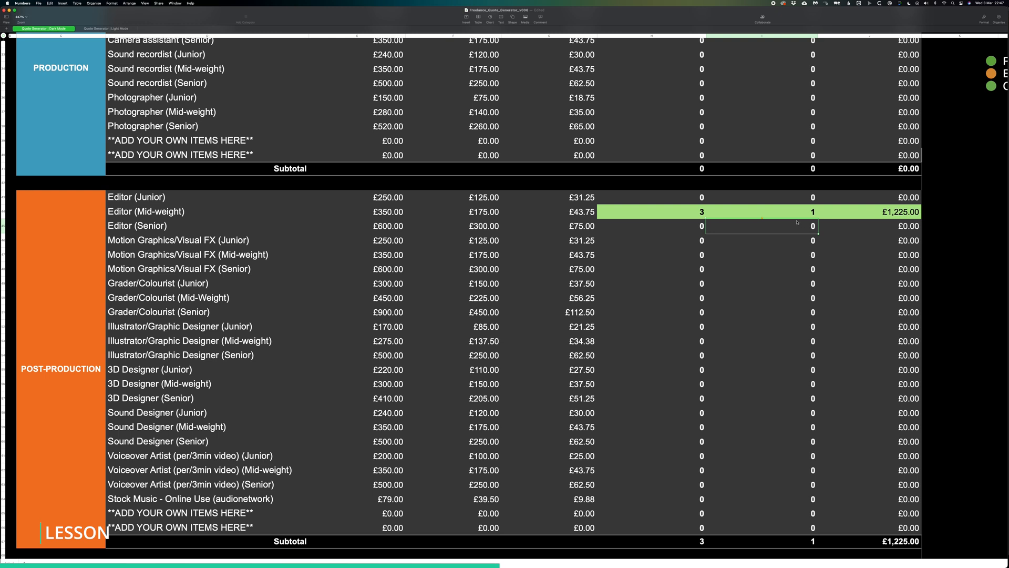
scroll("down", 3)
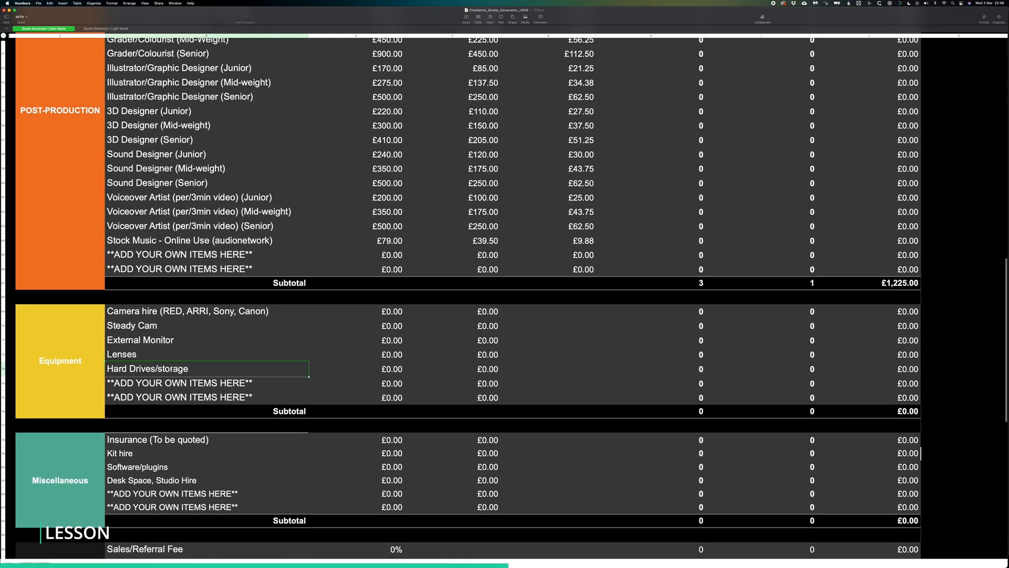
Relabel the storage line 'Hard Drives/storage 1TB' priced £150.00 full day, £75.00 half day
type("1")
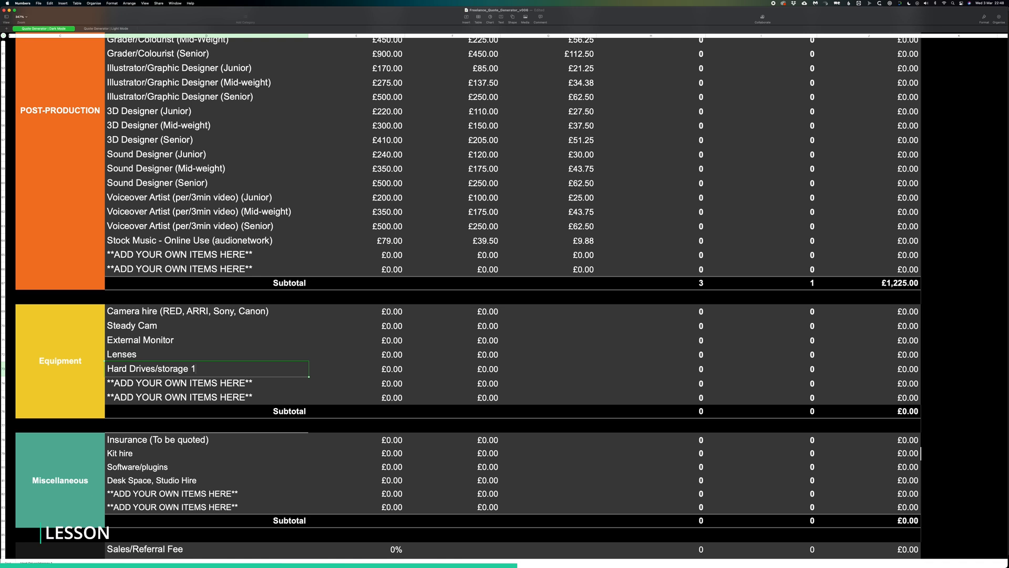
type("TB")
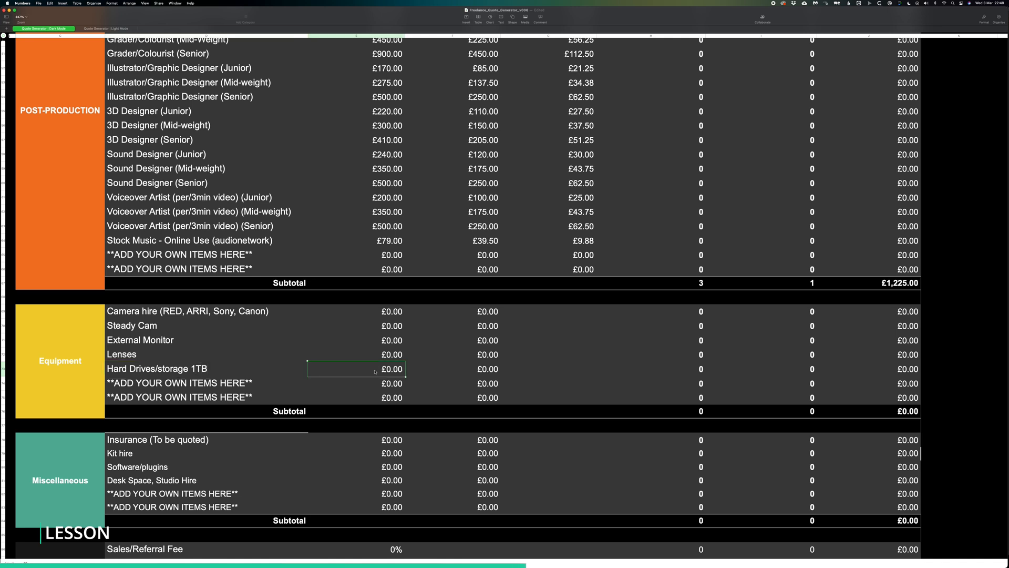
type("150.00")
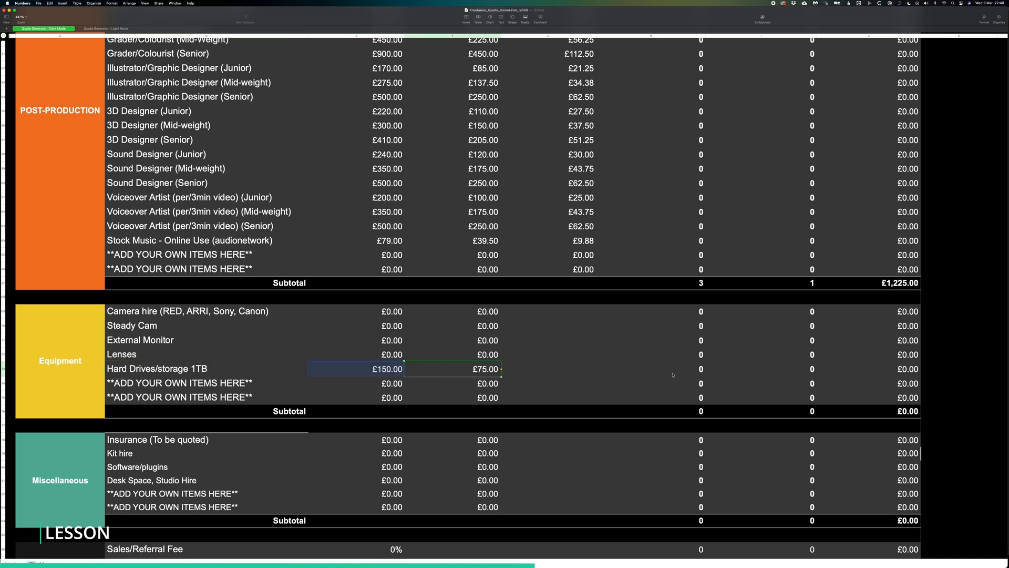